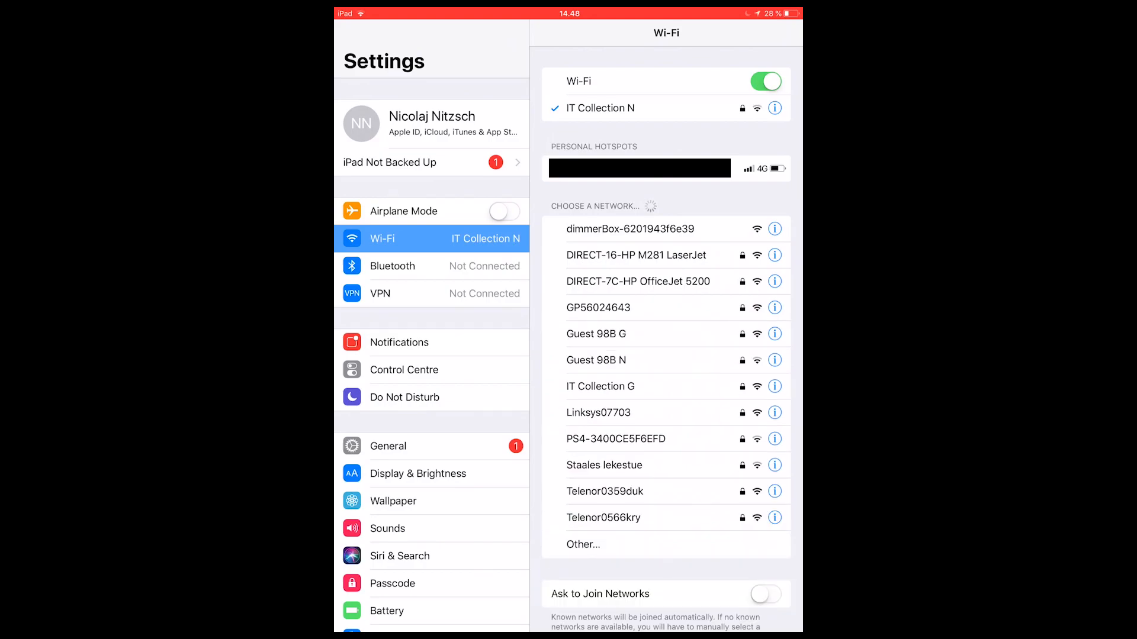
Join the dimmerBox-6201943f6e39 Wi-Fi network from iOS Settings.
click(631, 227)
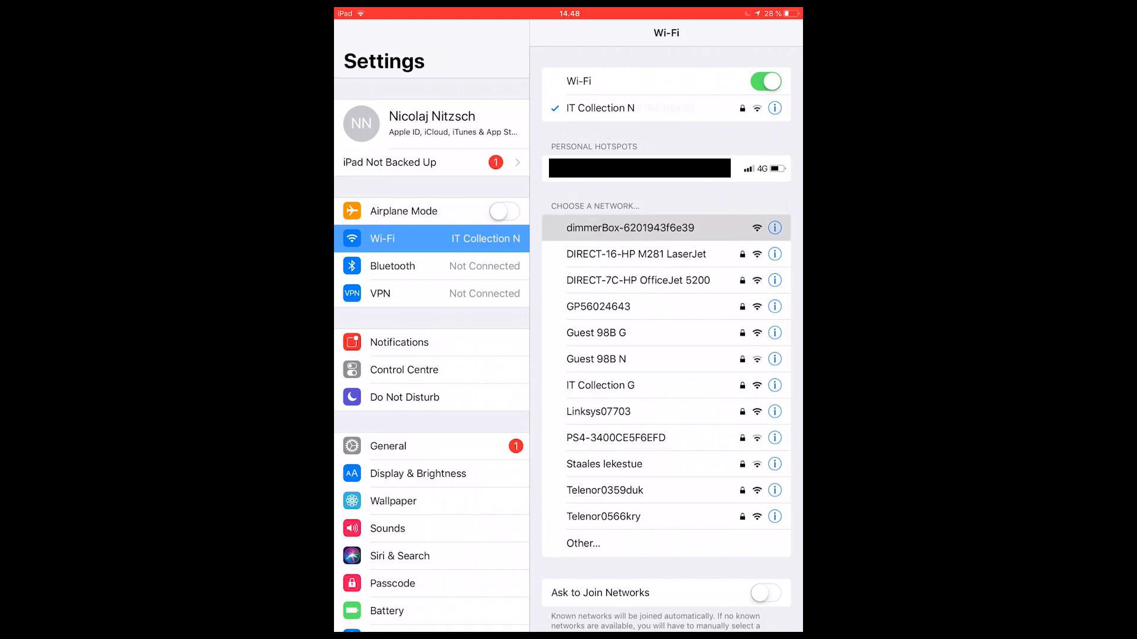
click(630, 228)
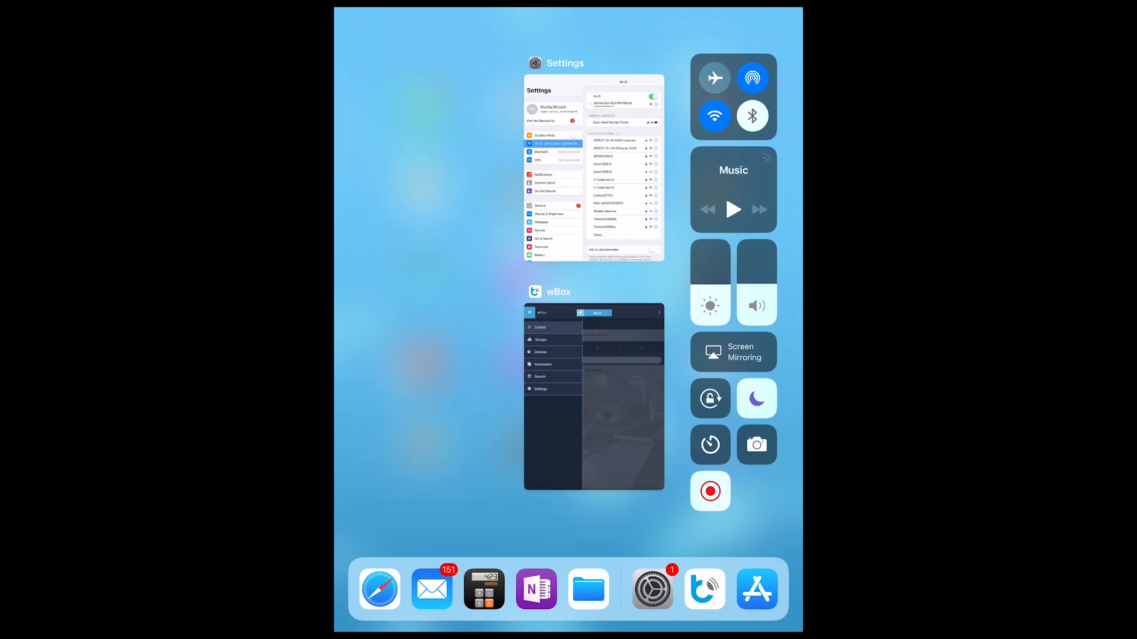
Switch to wBox, enter My dimmerBox's settings and dismiss the no-internet warning.
click(593, 397)
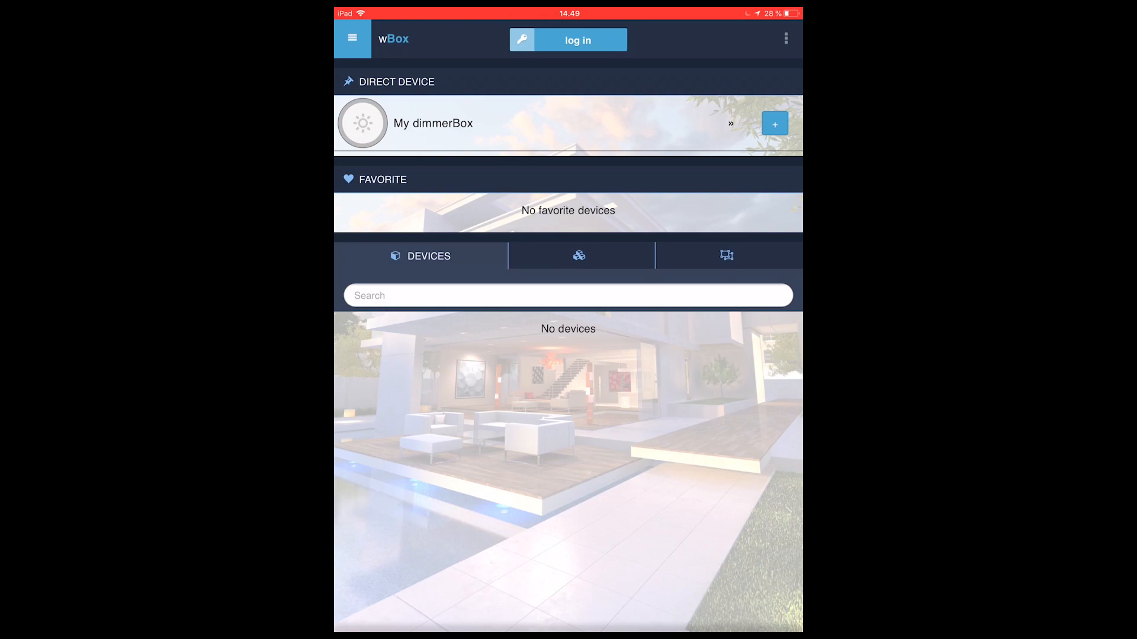
click(433, 123)
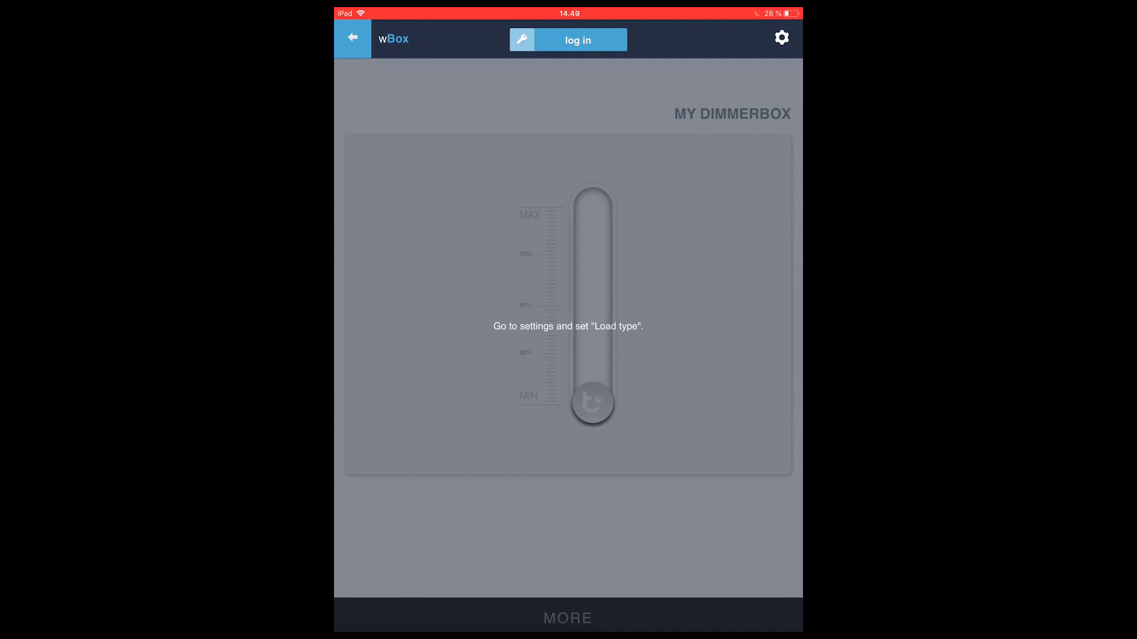
click(782, 37)
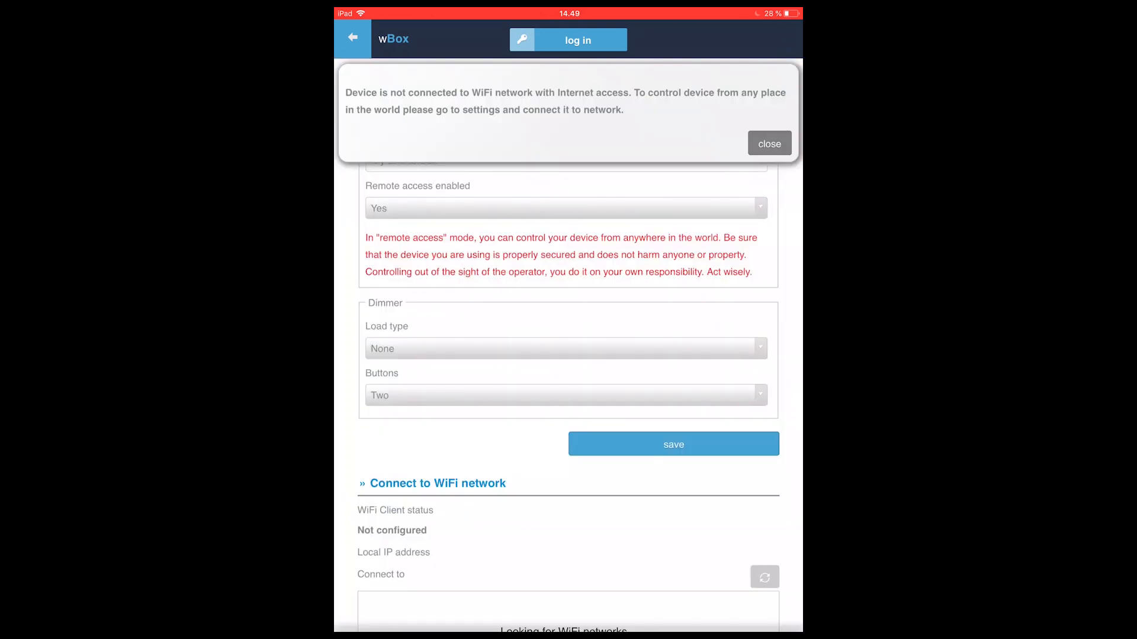
click(763, 577)
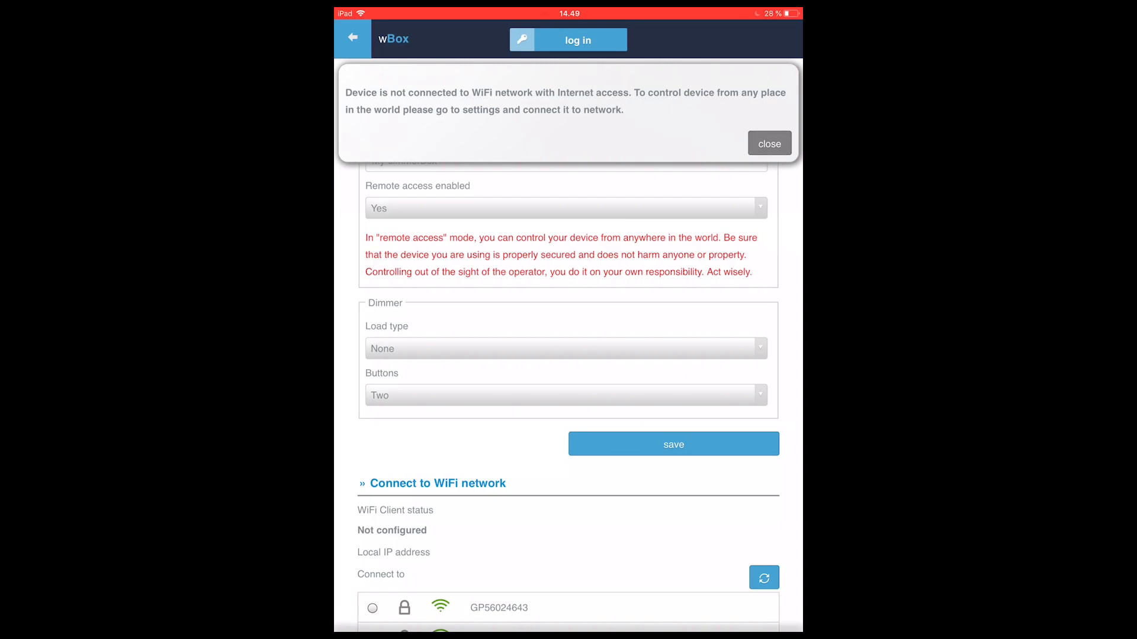
click(768, 144)
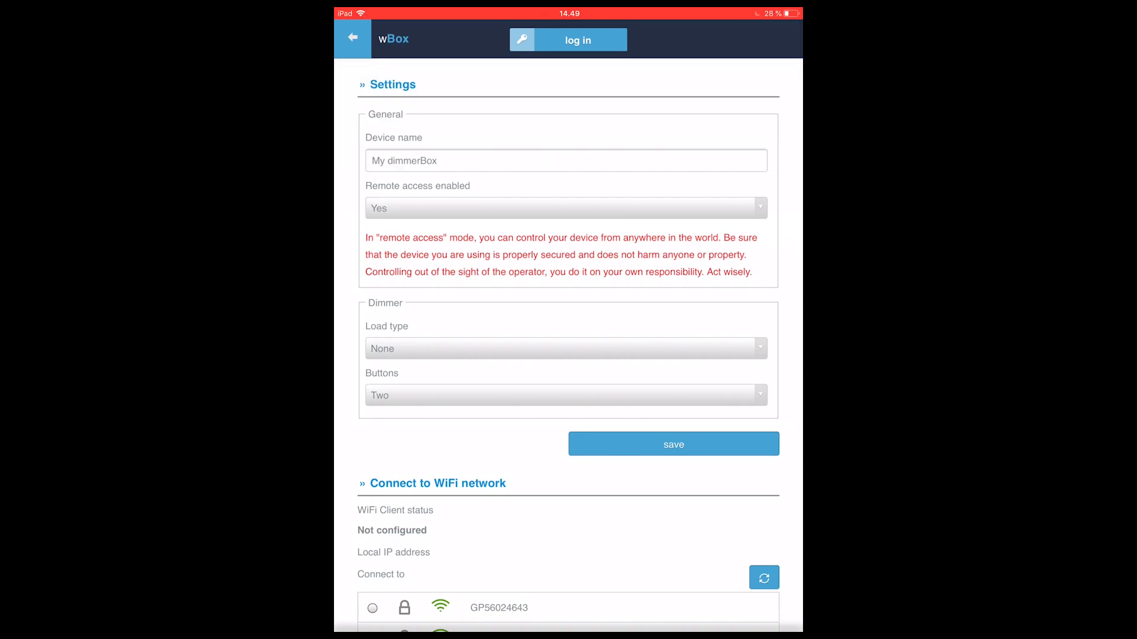
Choose Linksys07703 under Connect to WiFi network and start connecting.
scroll(down, 3)
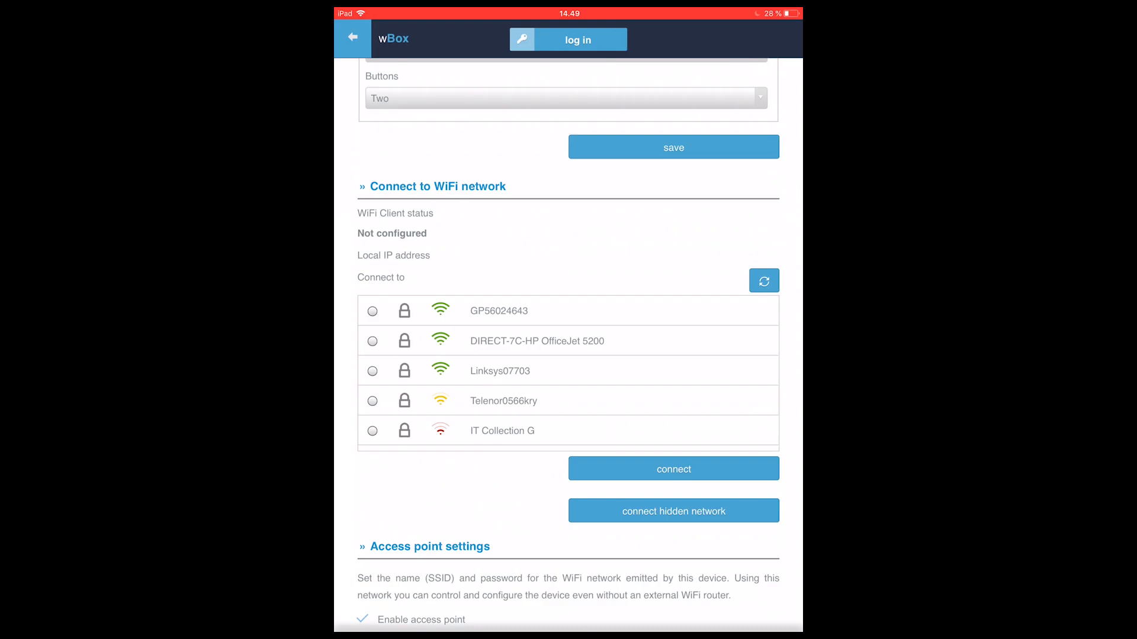
scroll(down, 3)
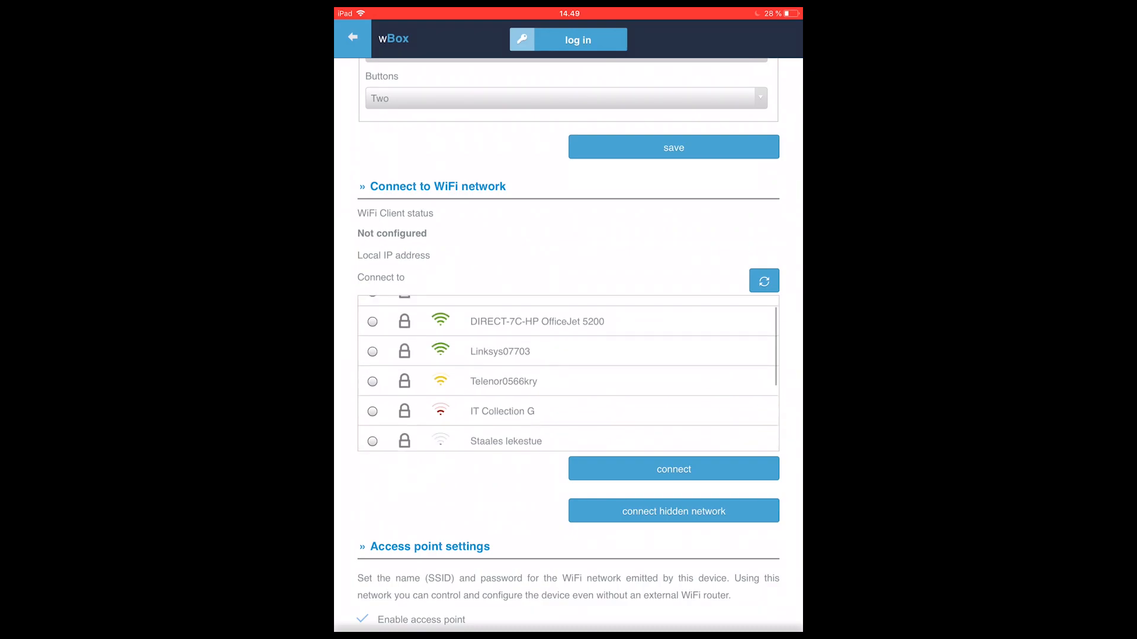
scroll(down, 3)
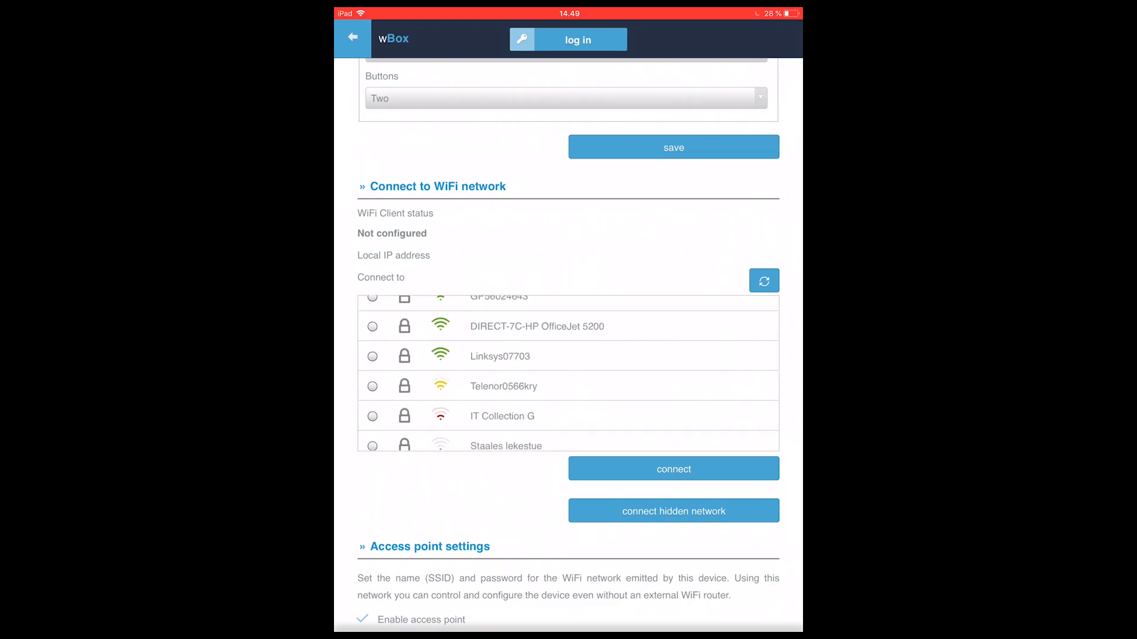
scroll(down, 3)
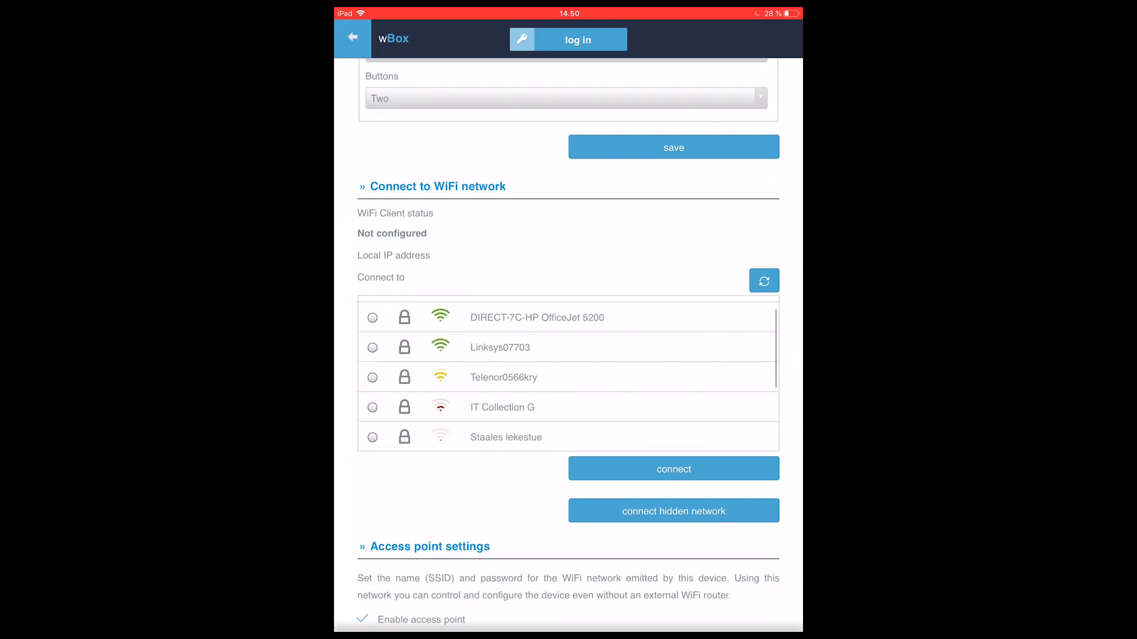
click(764, 280)
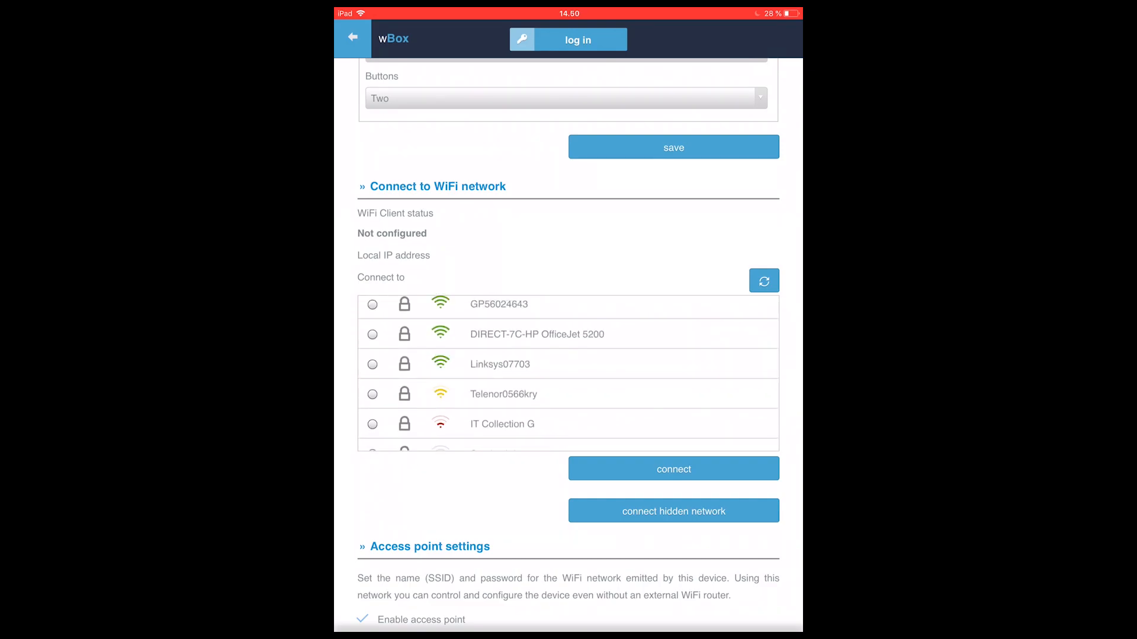
click(764, 280)
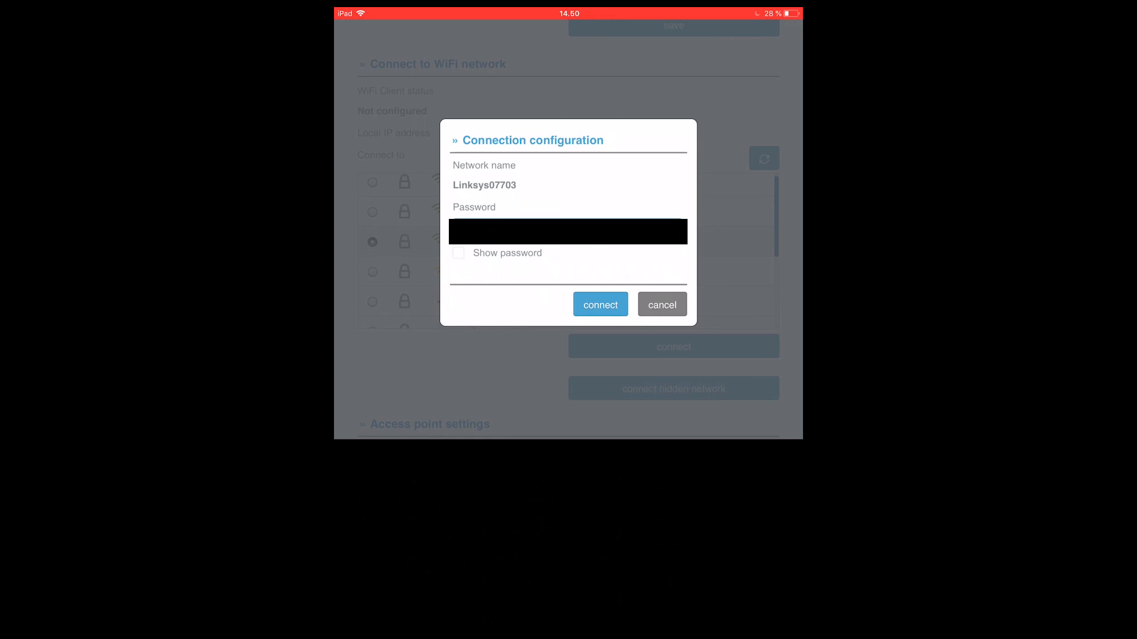
Confirm the network password so the client status reads Connected with a local IP.
click(660, 305)
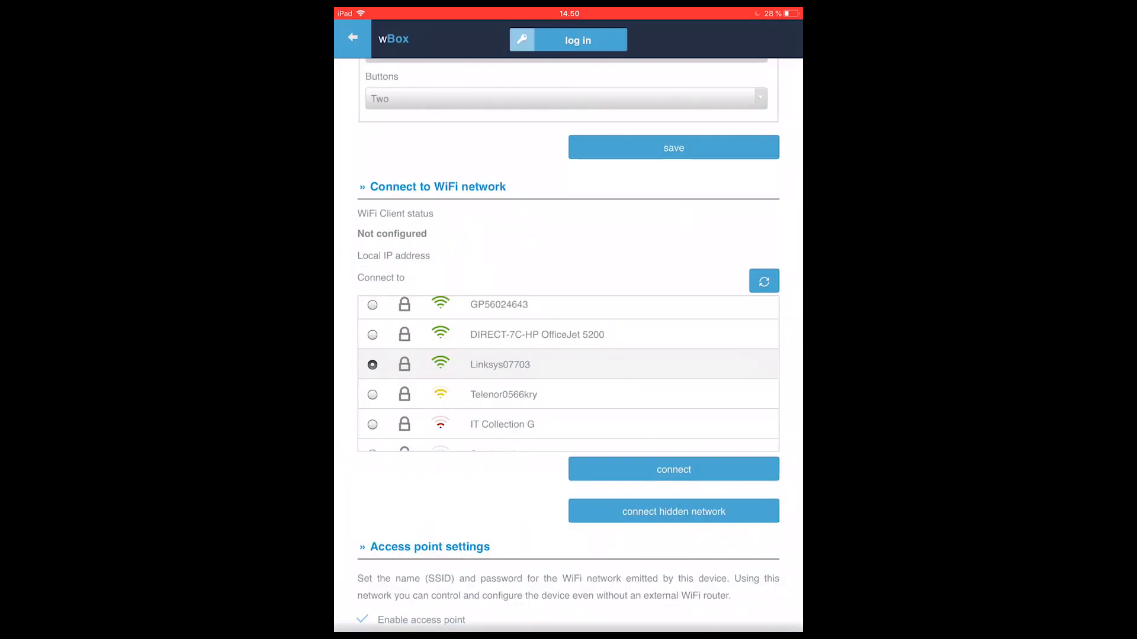
click(673, 469)
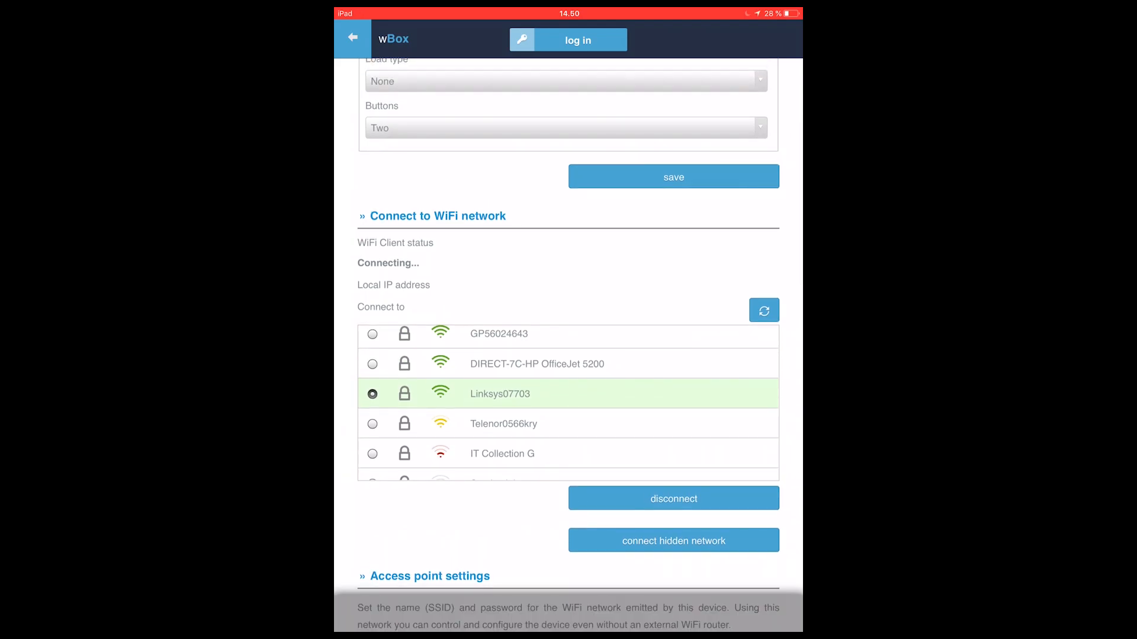
click(673, 499)
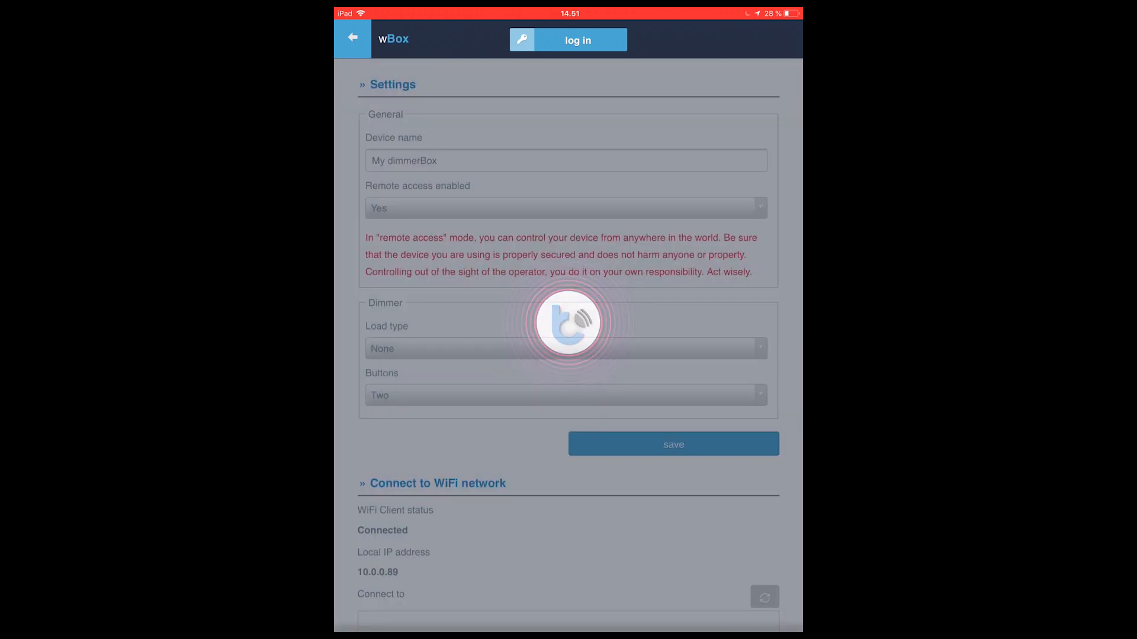
Set load type Dimmable bulb, buttons One, minimum dimming 20%, and save.
scroll(down, 3)
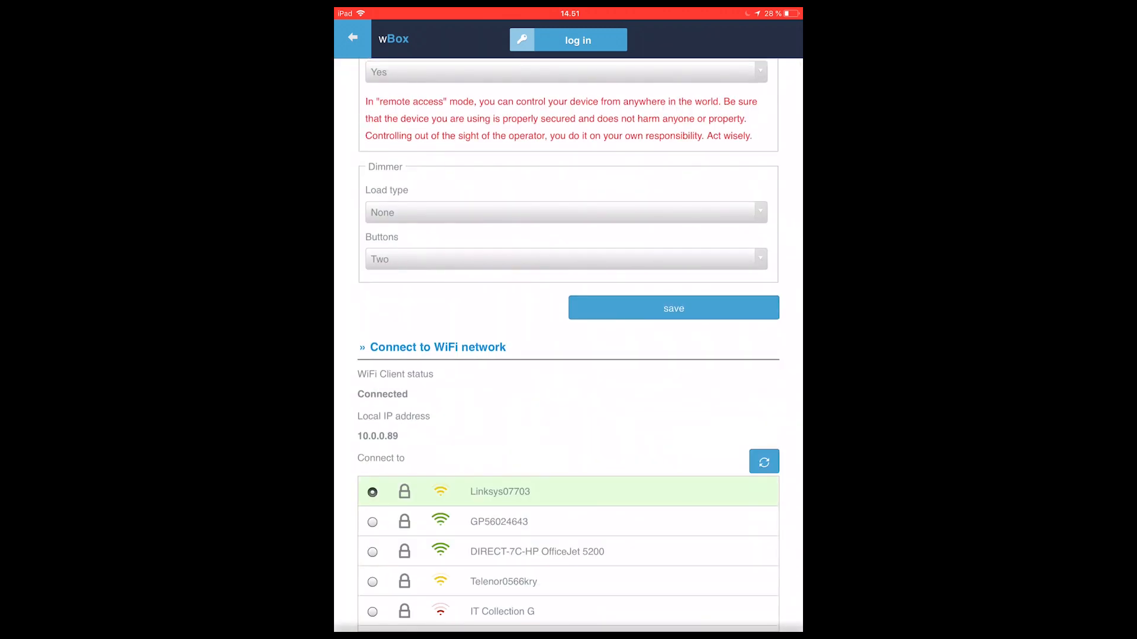
scroll(down, 3)
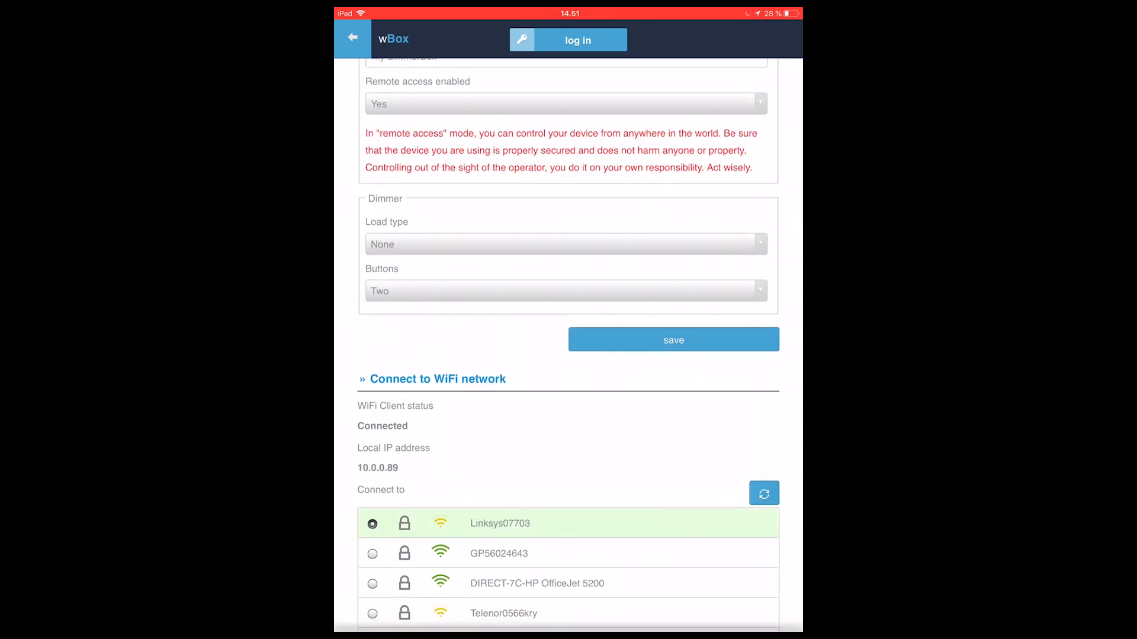
scroll(up, 3)
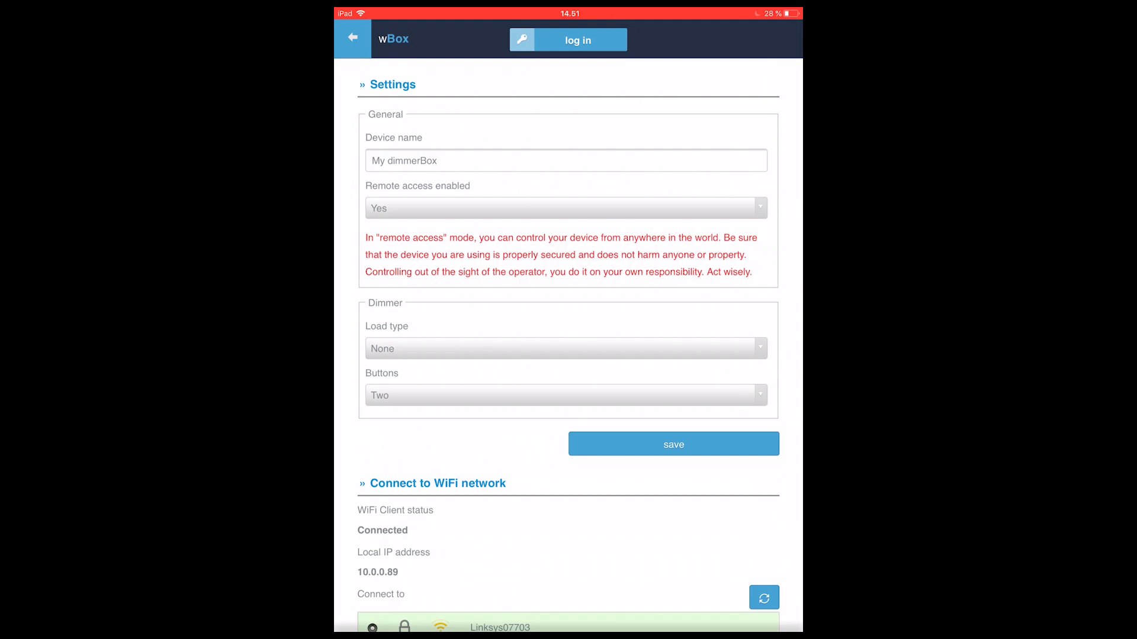
click(566, 348)
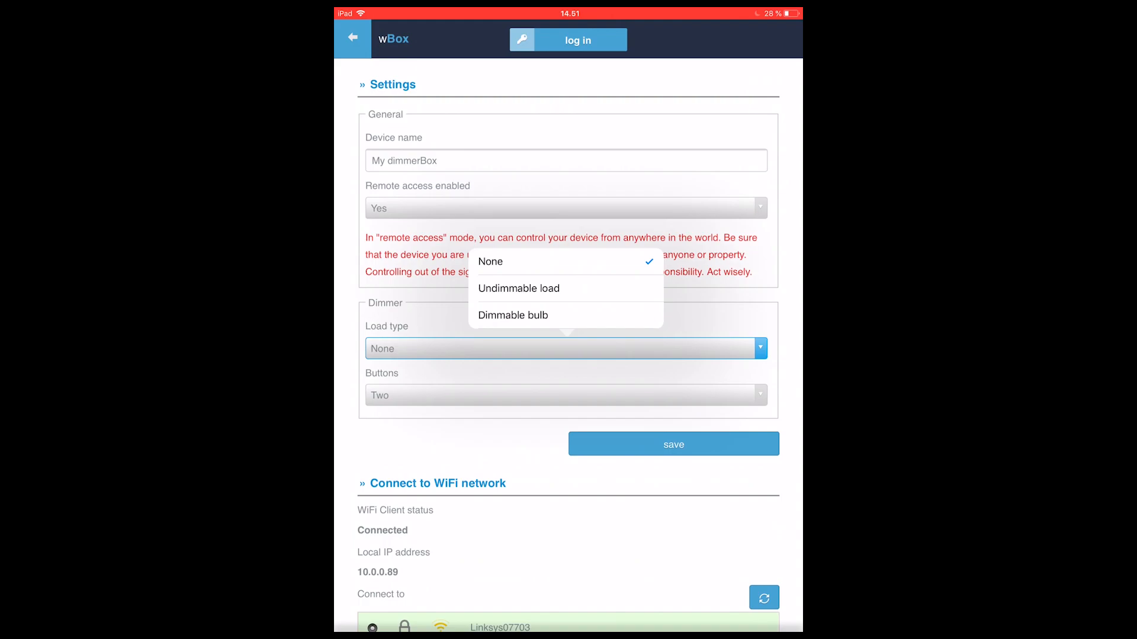
click(512, 315)
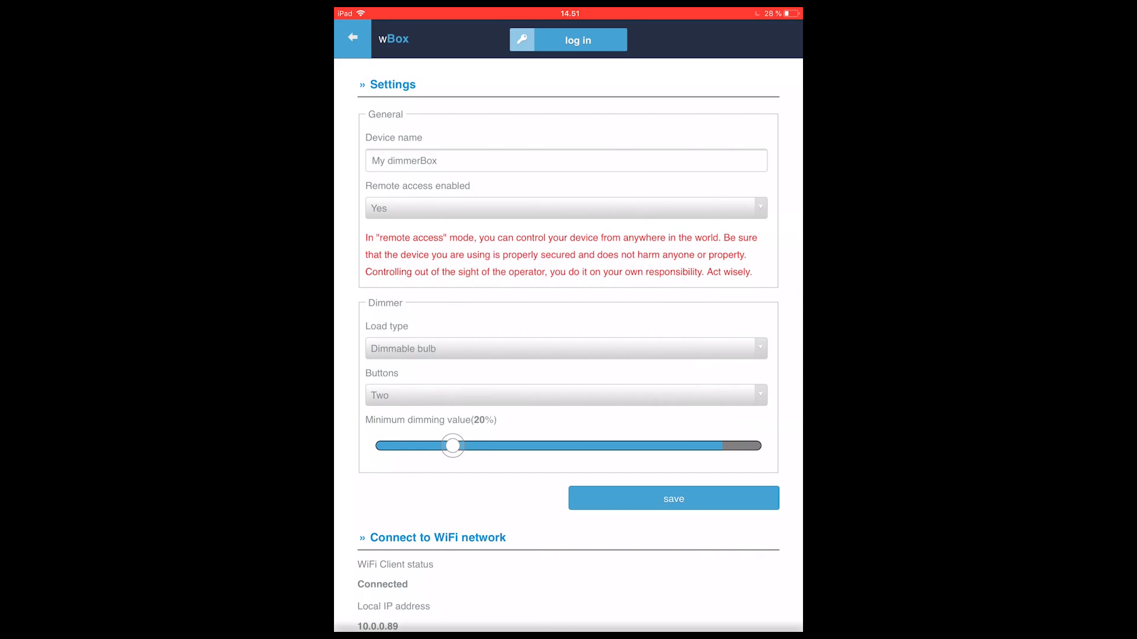
click(566, 395)
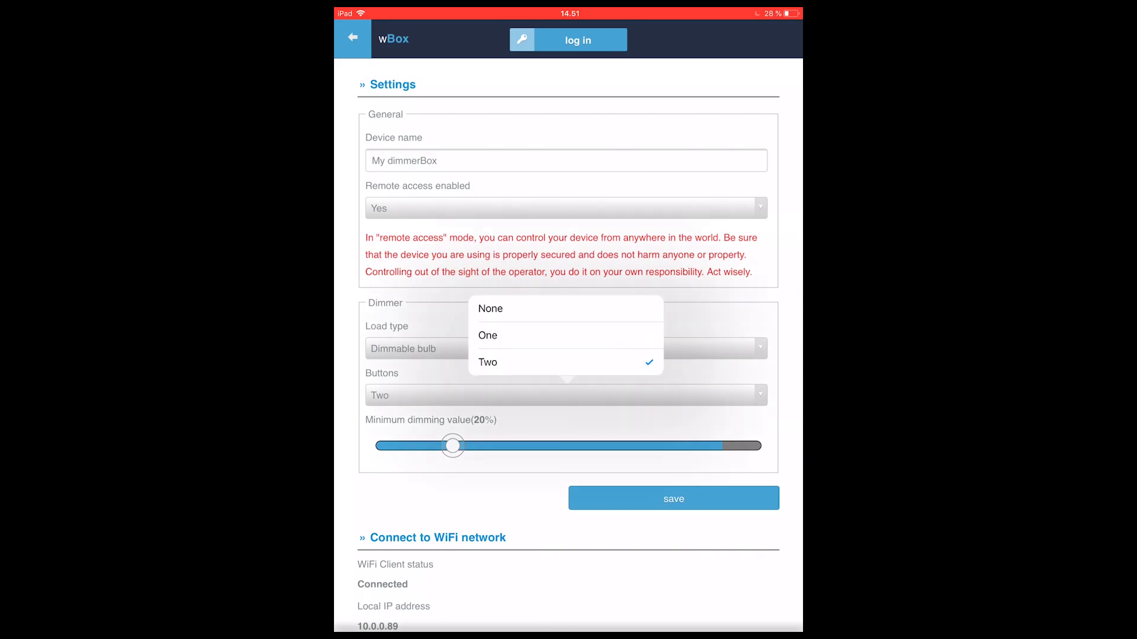
click(486, 335)
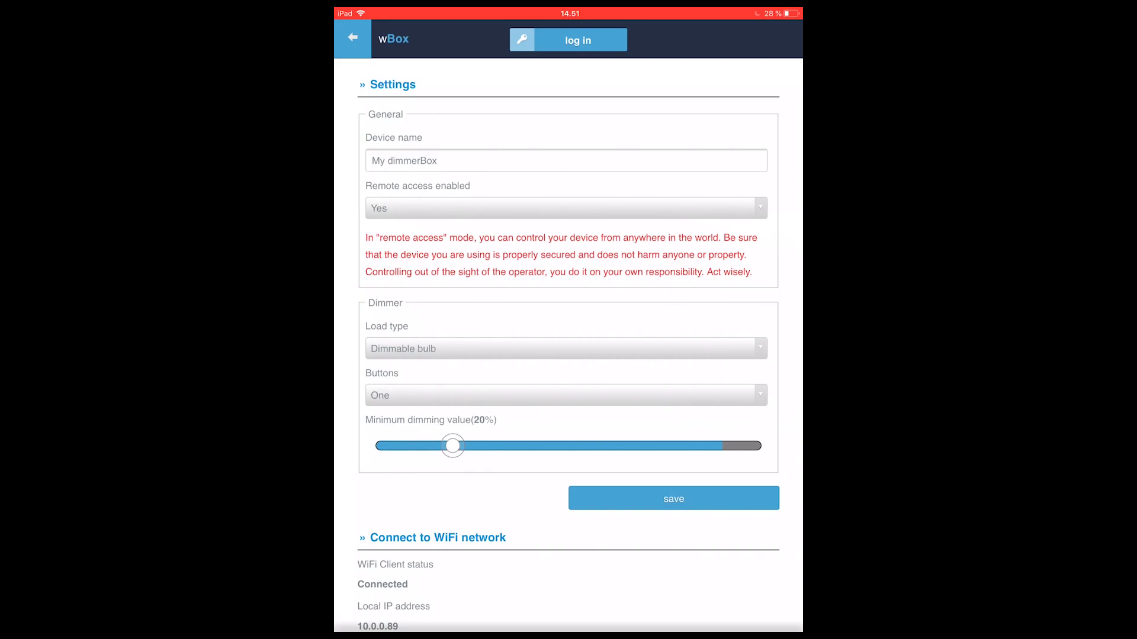
click(673, 498)
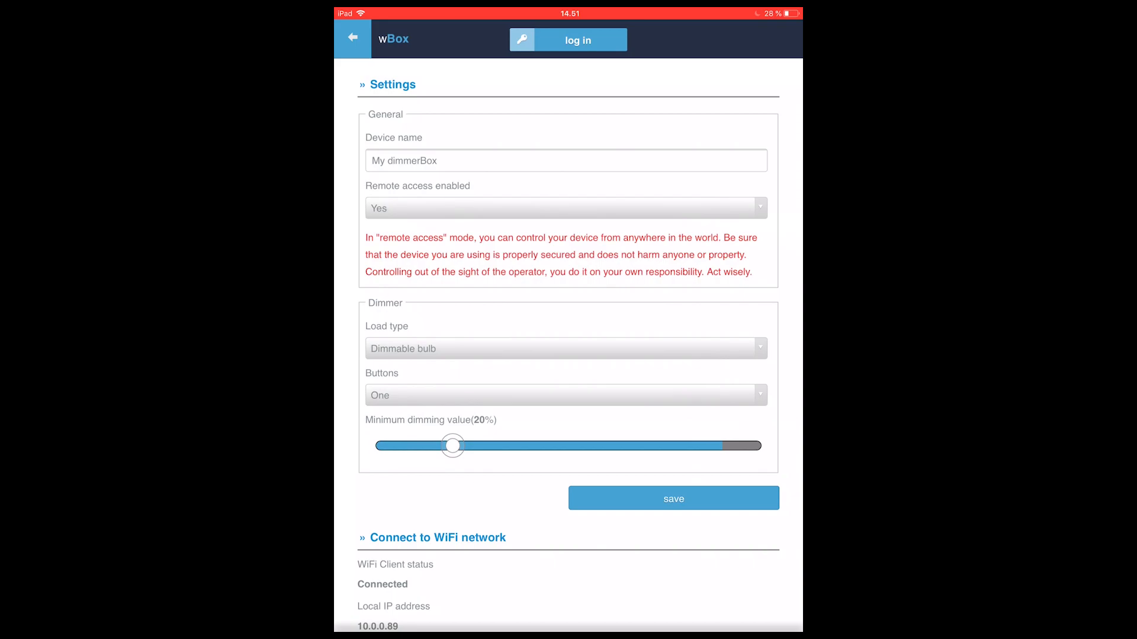
Update the Device time from the phone and review the remaining settings.
scroll(down, 3)
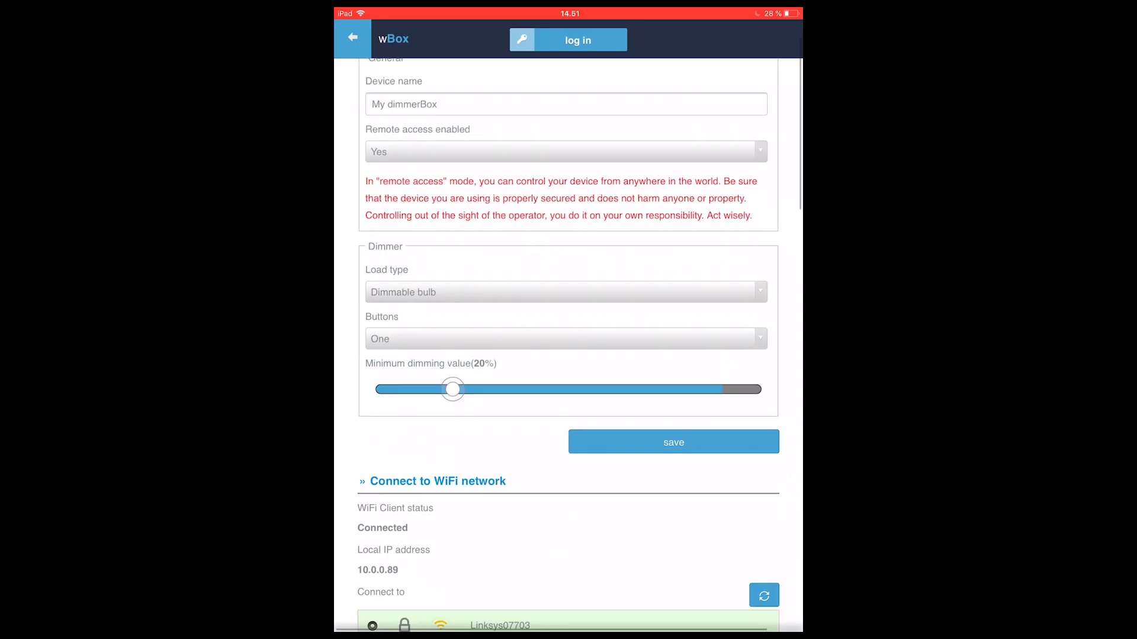
scroll(down, 3)
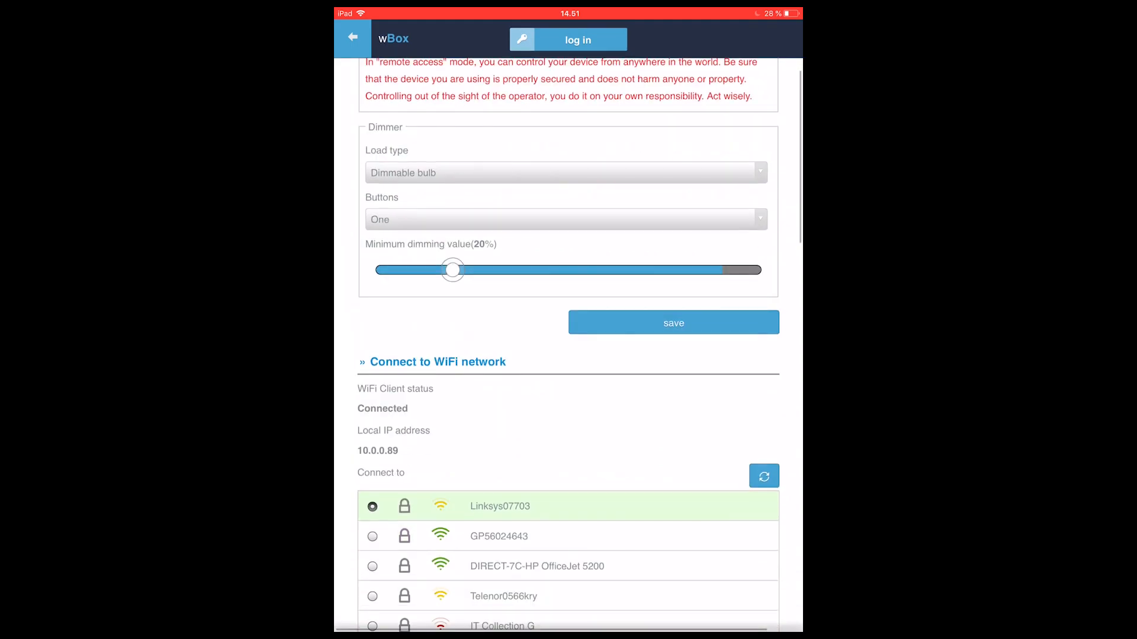
scroll(down, 3)
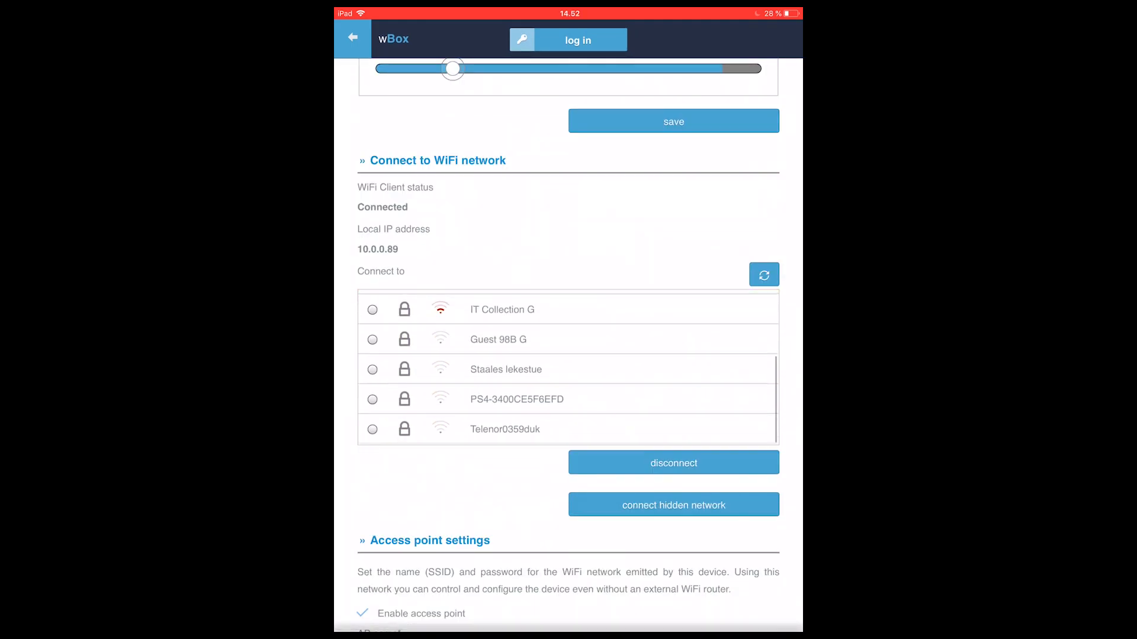
scroll(down, 3)
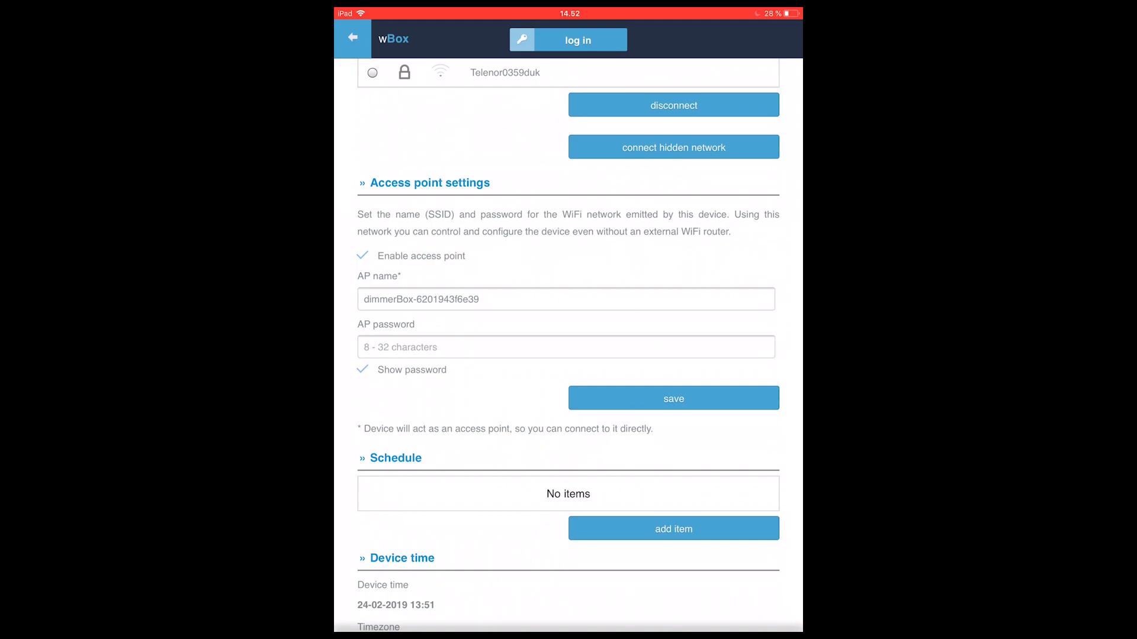
scroll(down, 3)
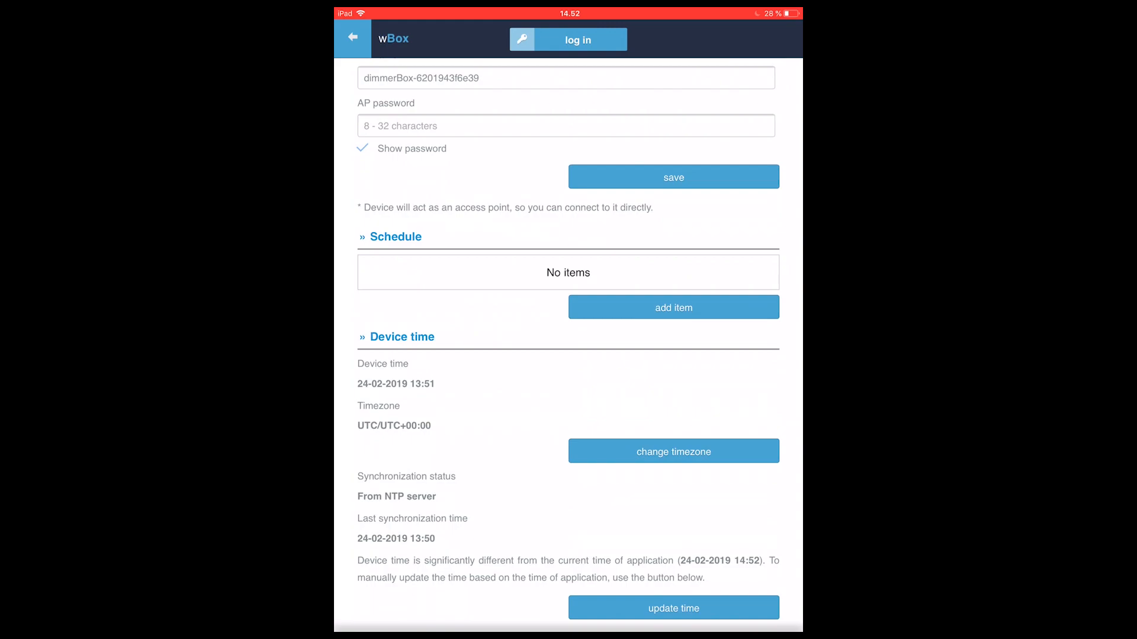
scroll(down, 3)
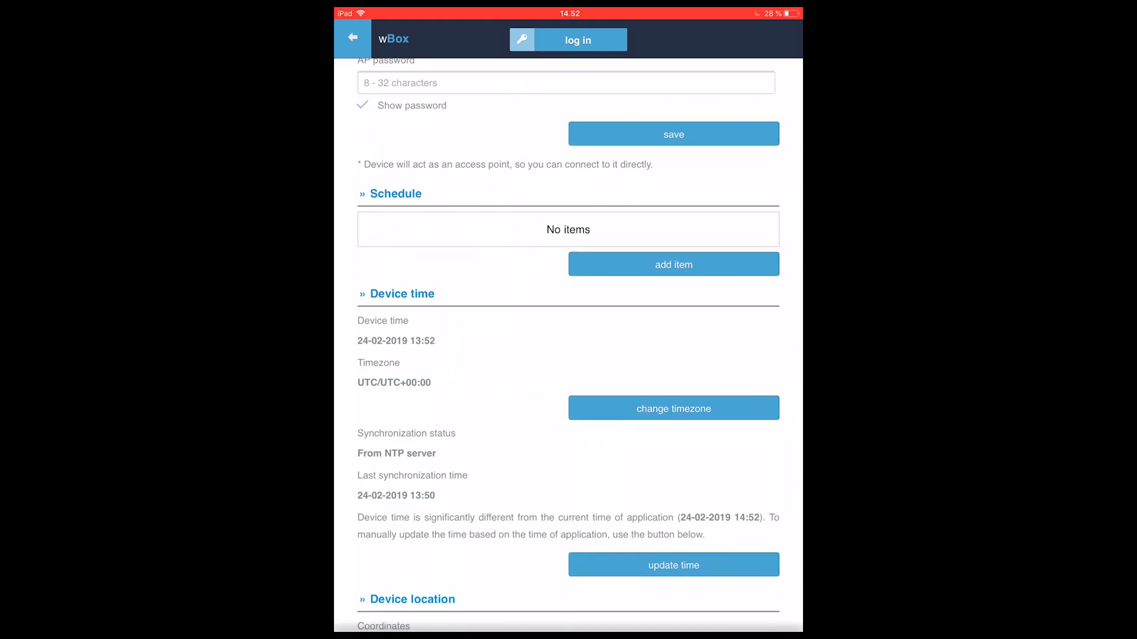
click(673, 565)
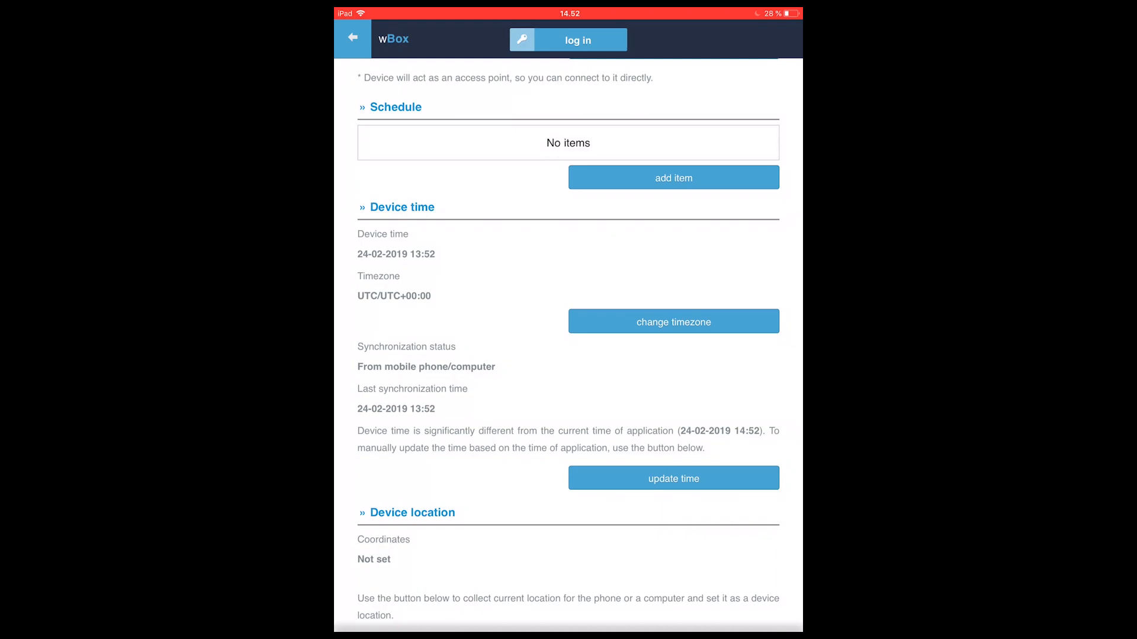
scroll(down, 3)
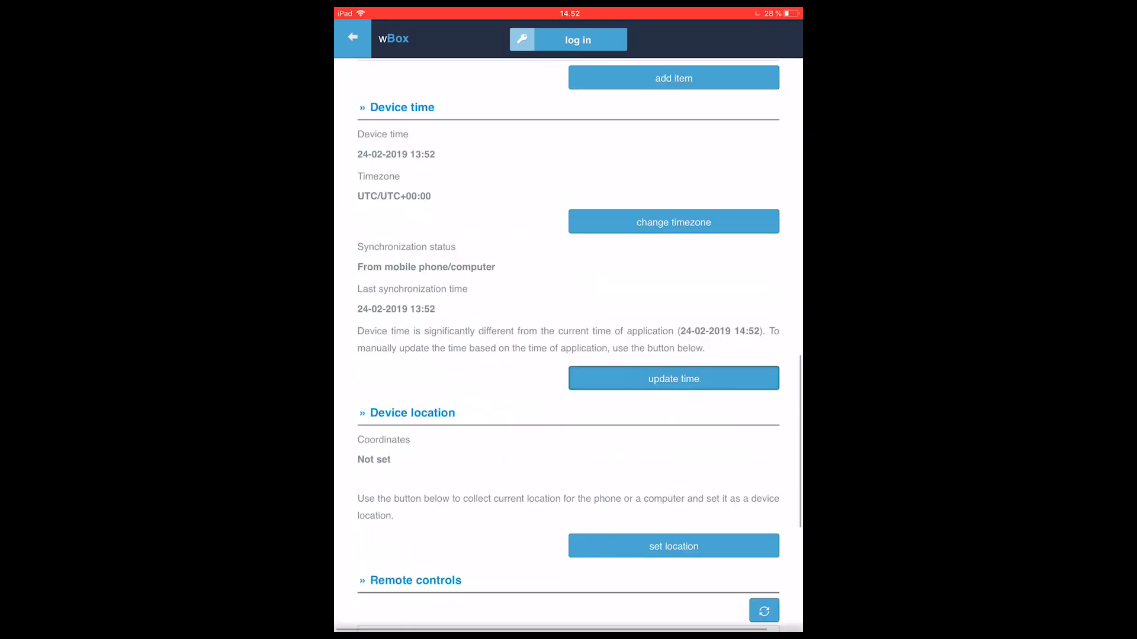
scroll(down, 3)
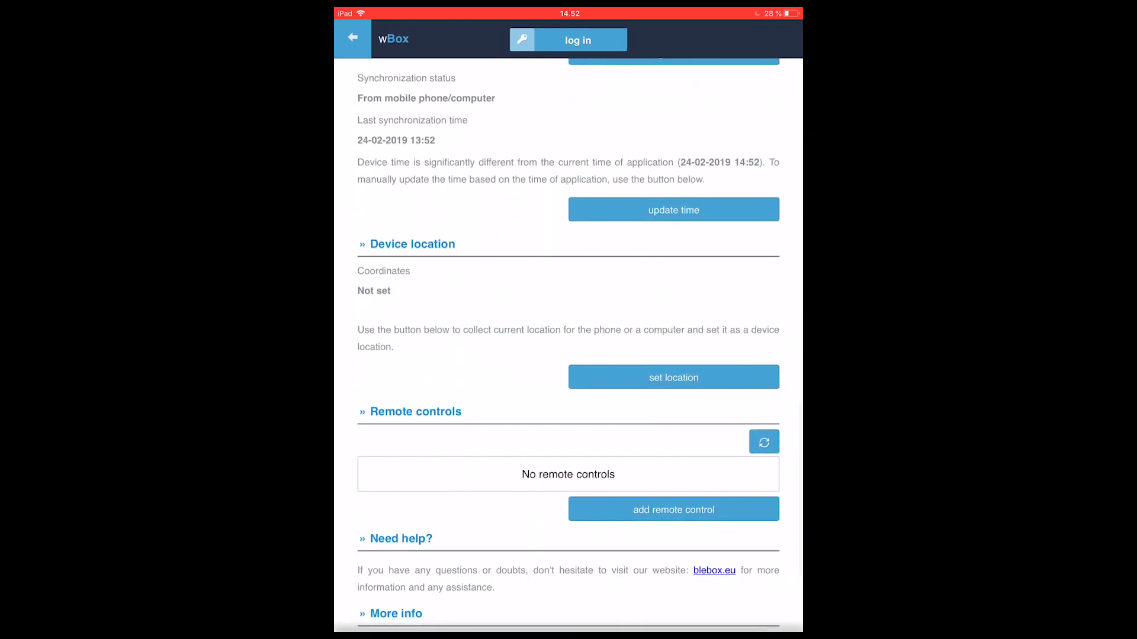
scroll(down, 3)
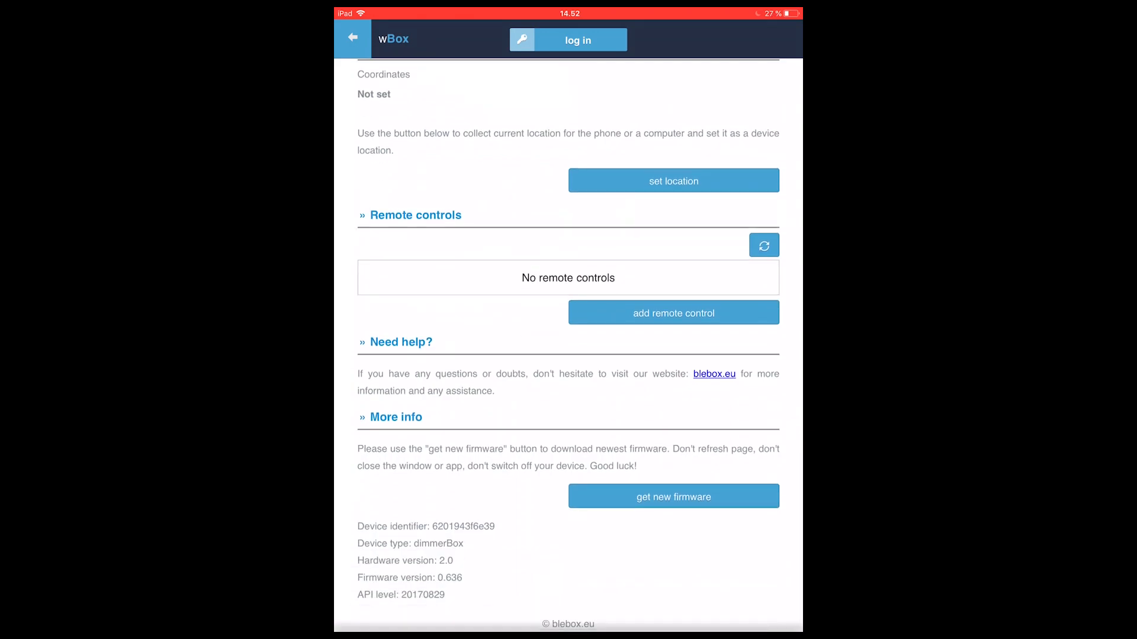
scroll(up, 3)
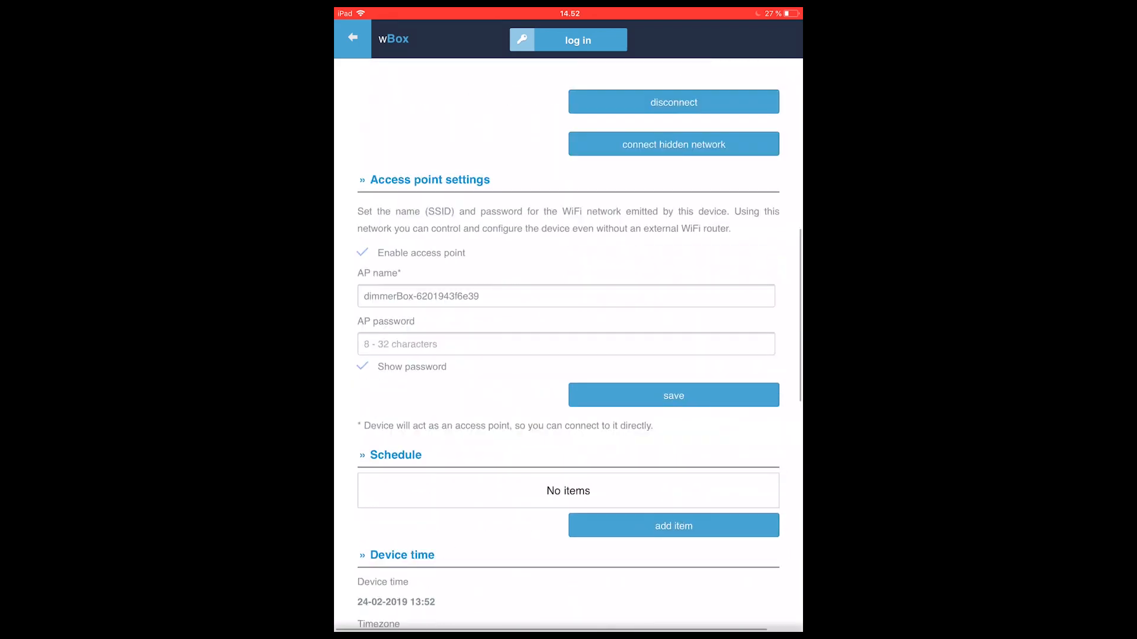
scroll(up, 3)
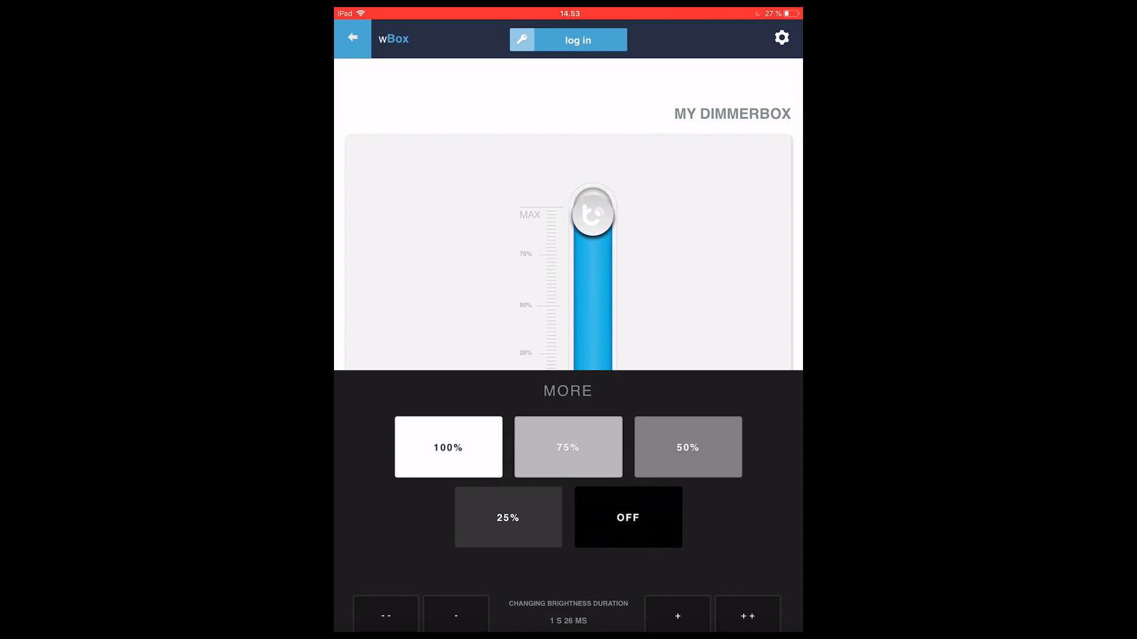
Lower My dimmerBox's brightness slider down from its maximum level.
click(628, 517)
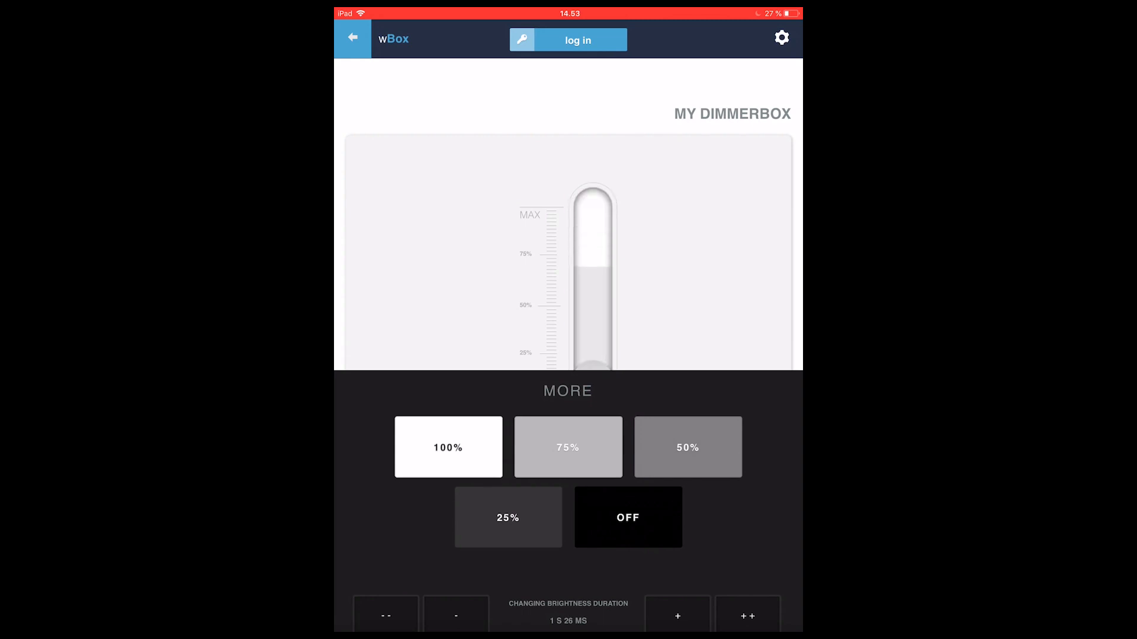